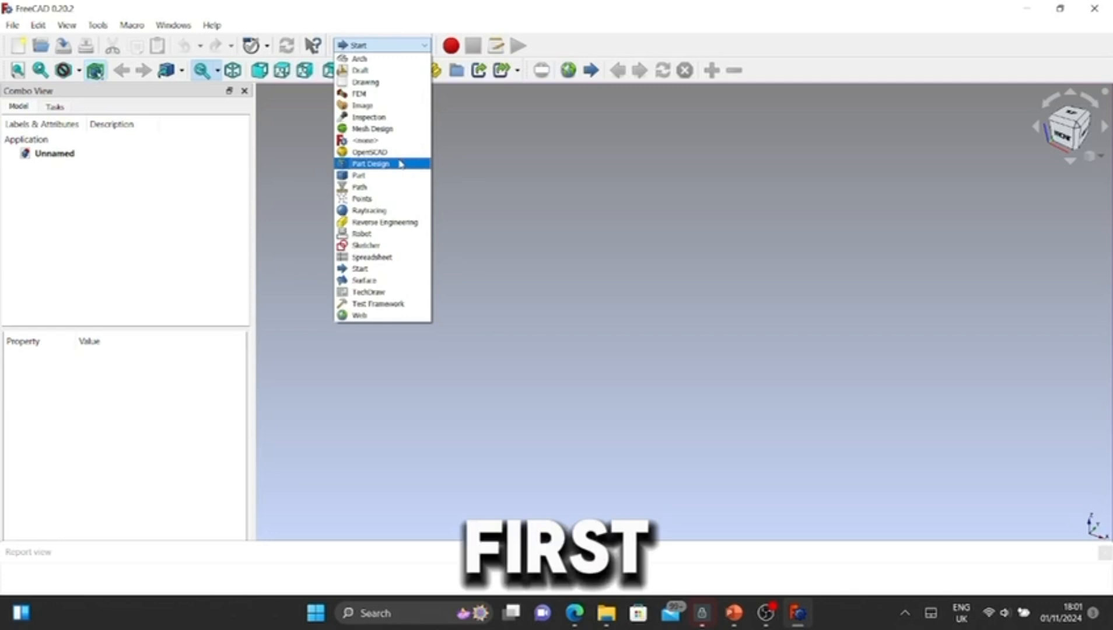
# Step: Switch to Part Design and create a sketch on the XY plane for the circle
pyautogui.click(369, 164)
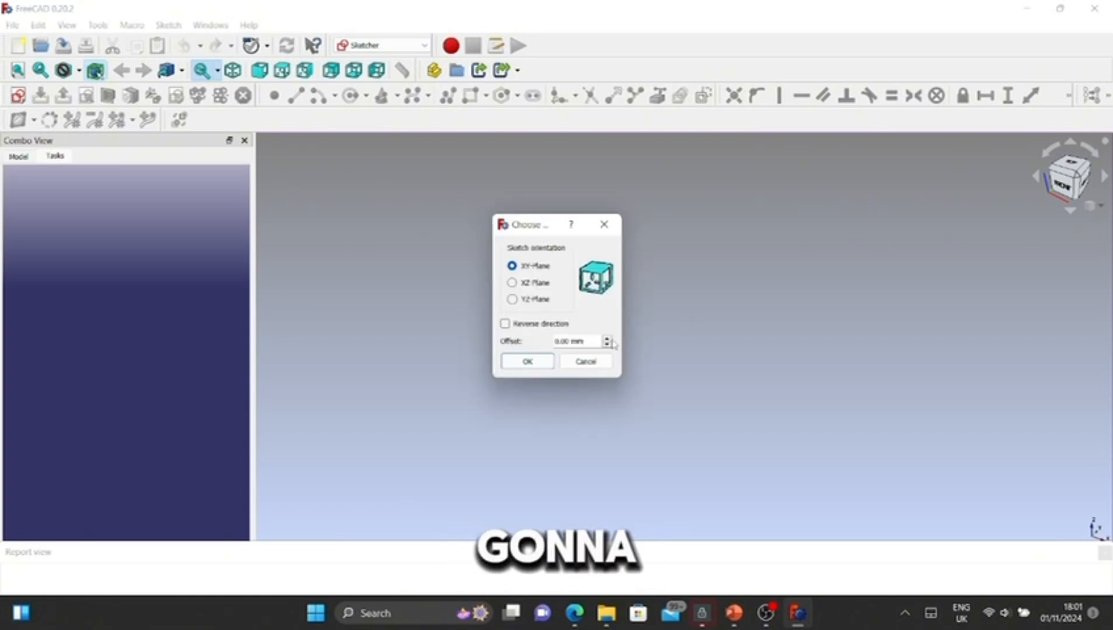
pyautogui.click(526, 362)
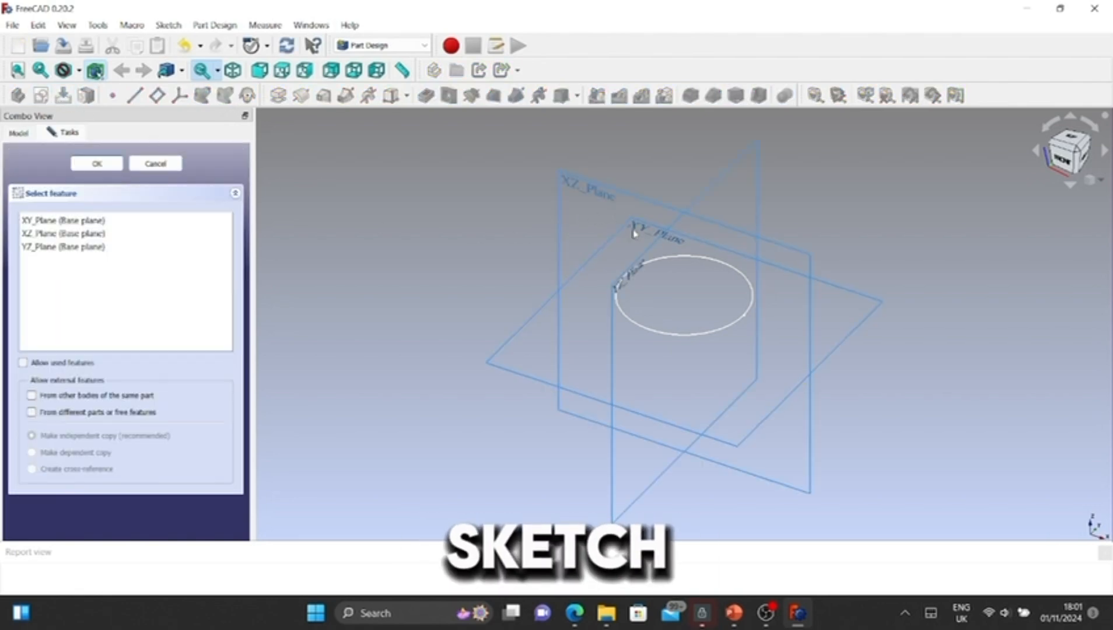
# Step: Place a second XY sketch and draw a centred rectangle around the circle, then finish it
pyautogui.click(95, 164)
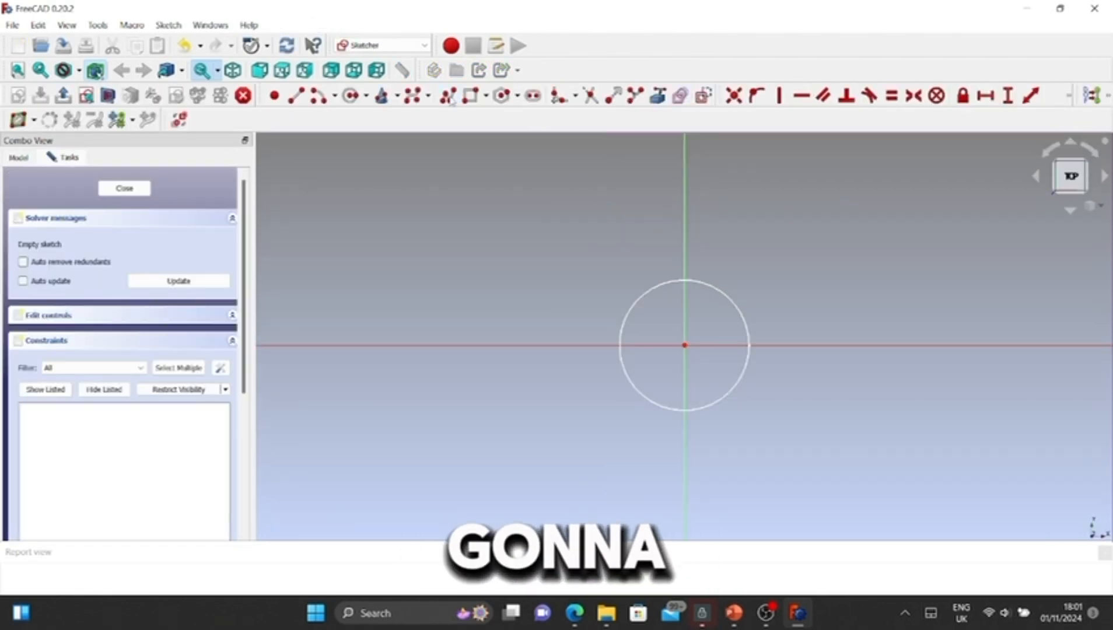
pyautogui.click(465, 94)
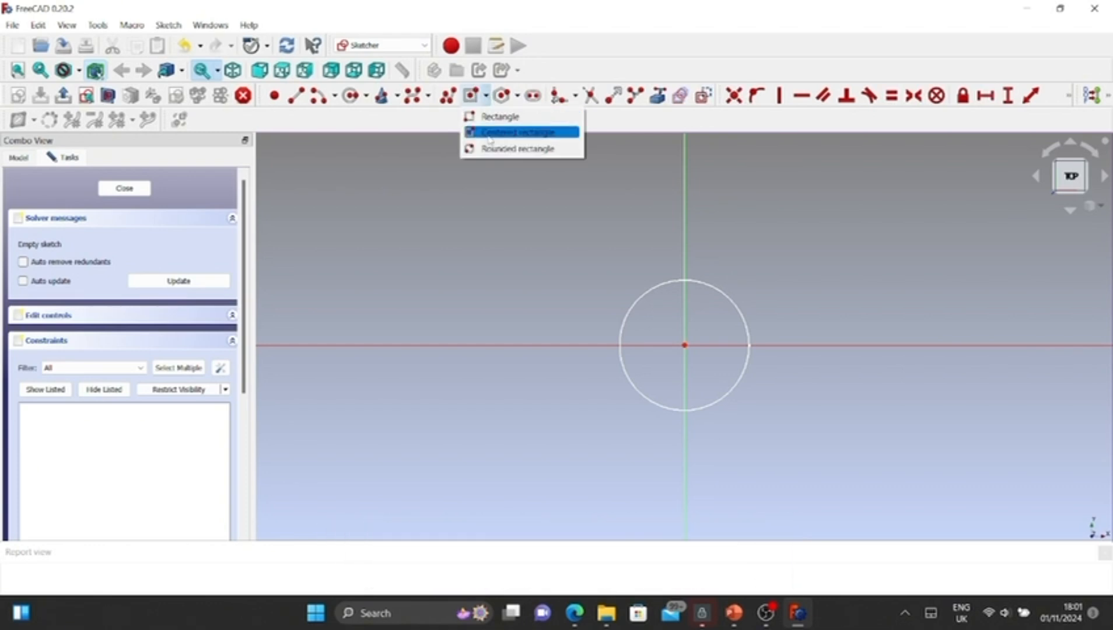
pyautogui.click(517, 132)
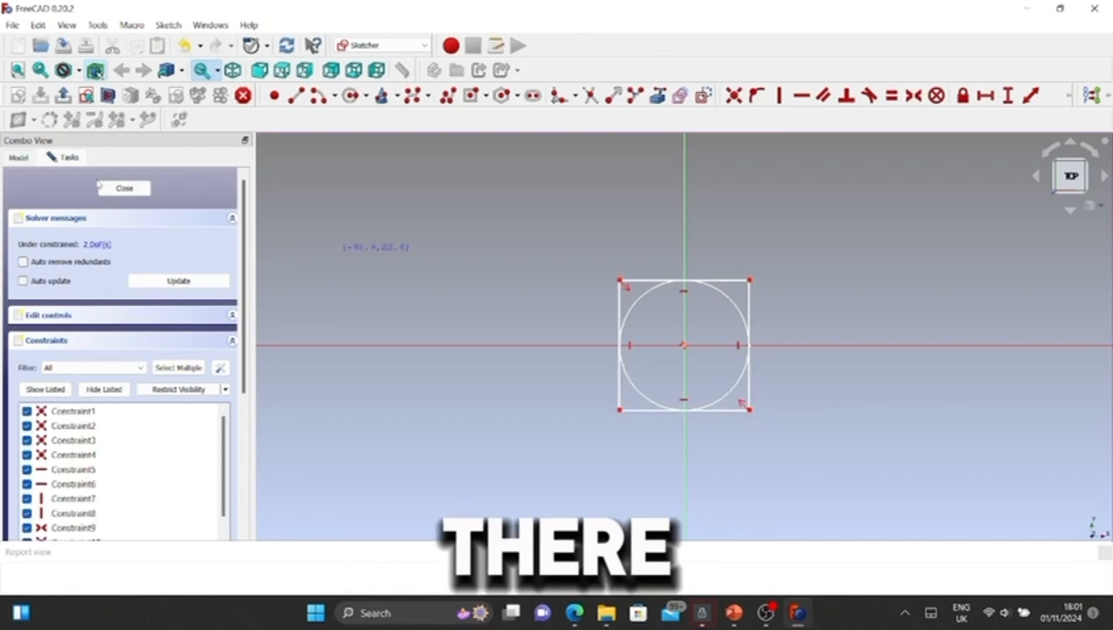
pyautogui.click(124, 188)
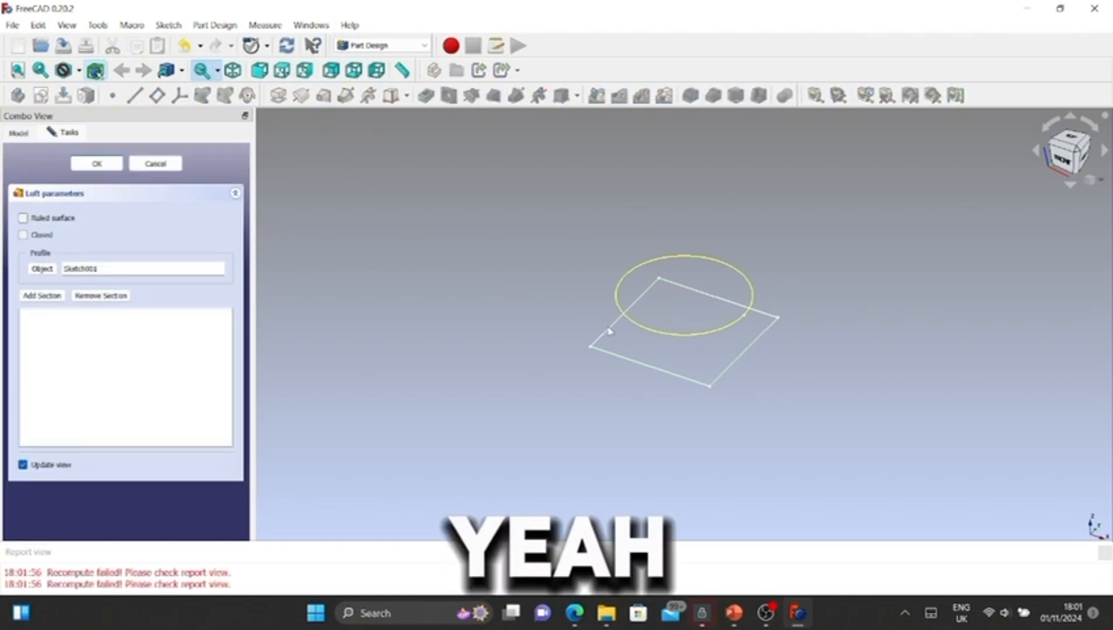
# Step: Loft the square profile into the circle section as a solid, then add a new empty body
pyautogui.click(41, 269)
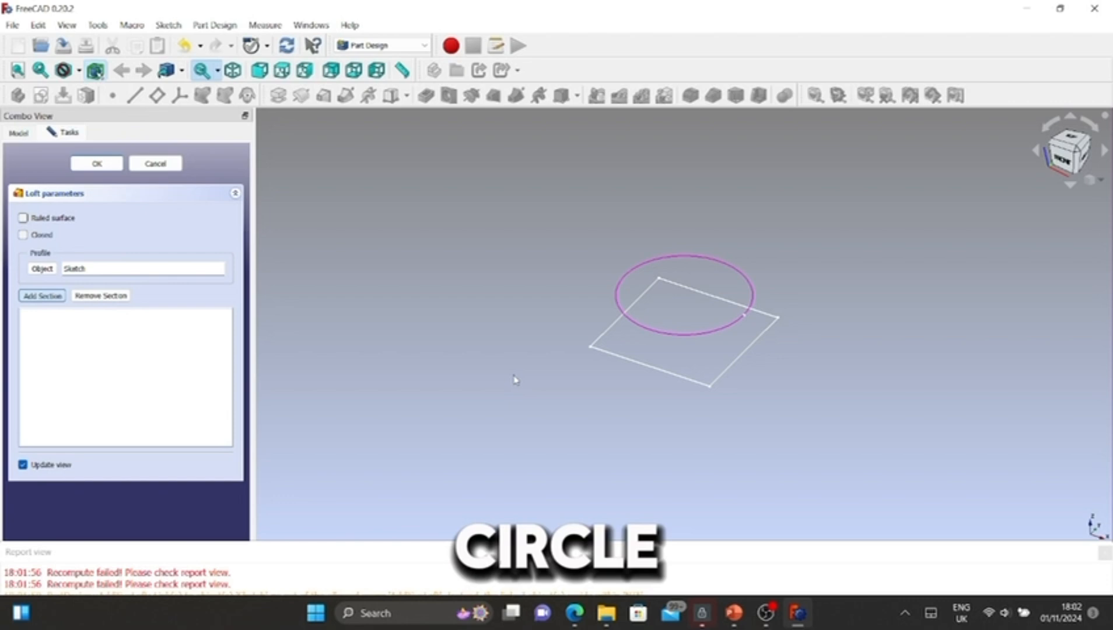
pyautogui.click(41, 295)
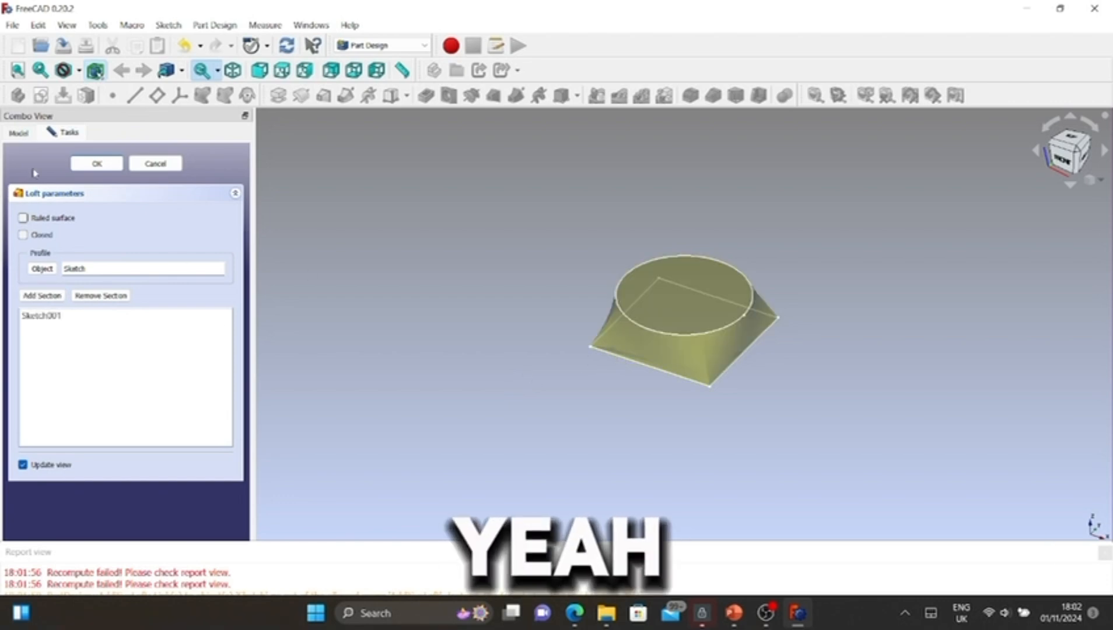
pyautogui.click(96, 163)
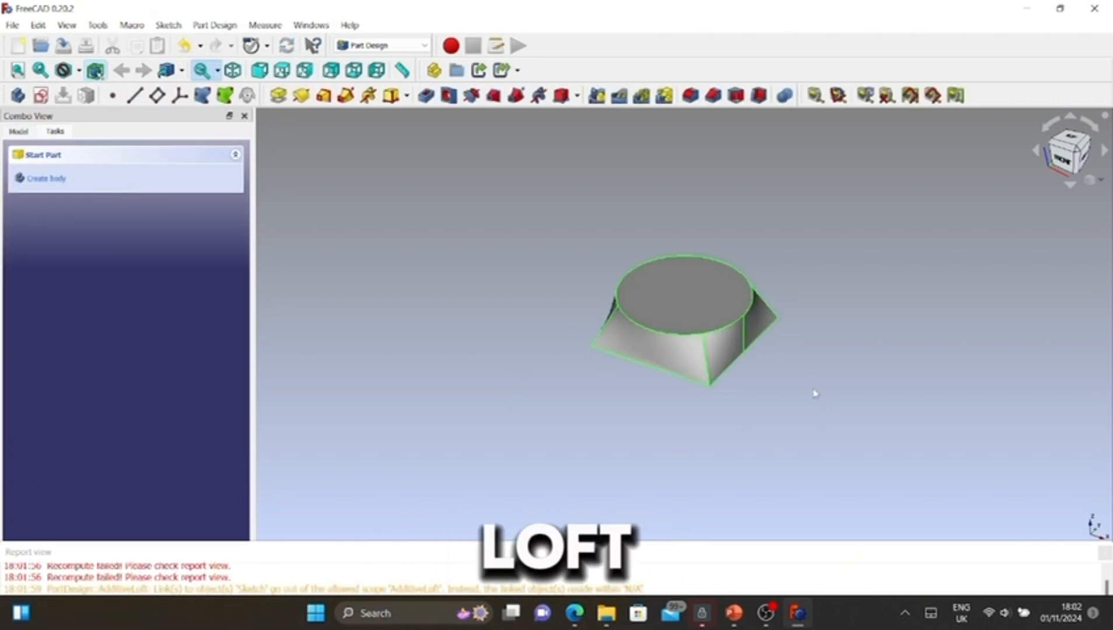
pyautogui.click(19, 131)
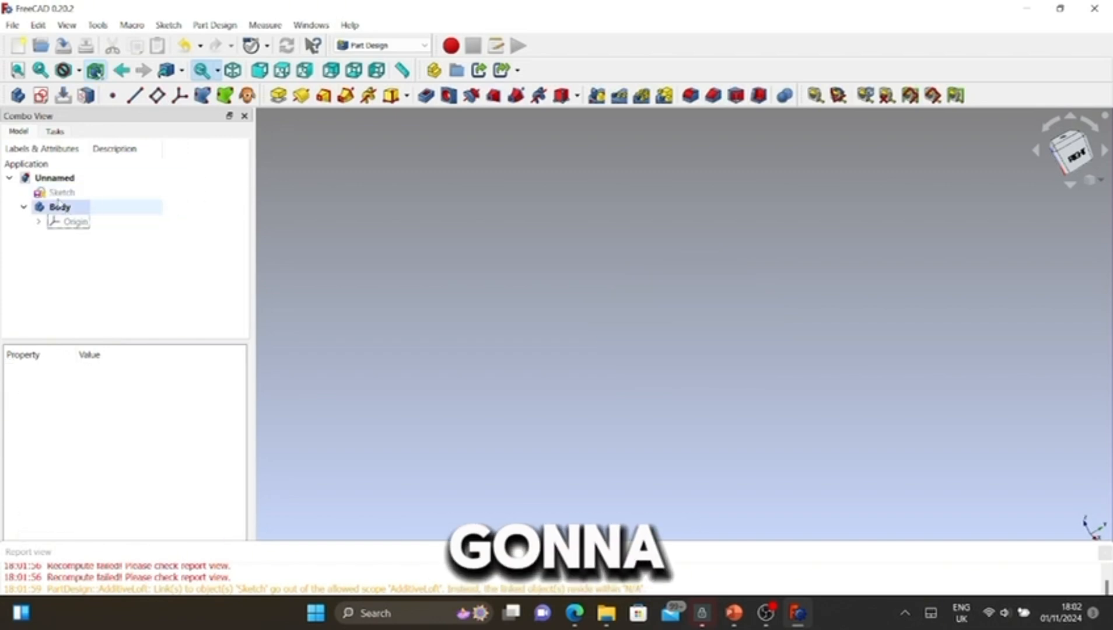
# Step: Start a new sketch in the body on a vertical base plane
pyautogui.click(61, 191)
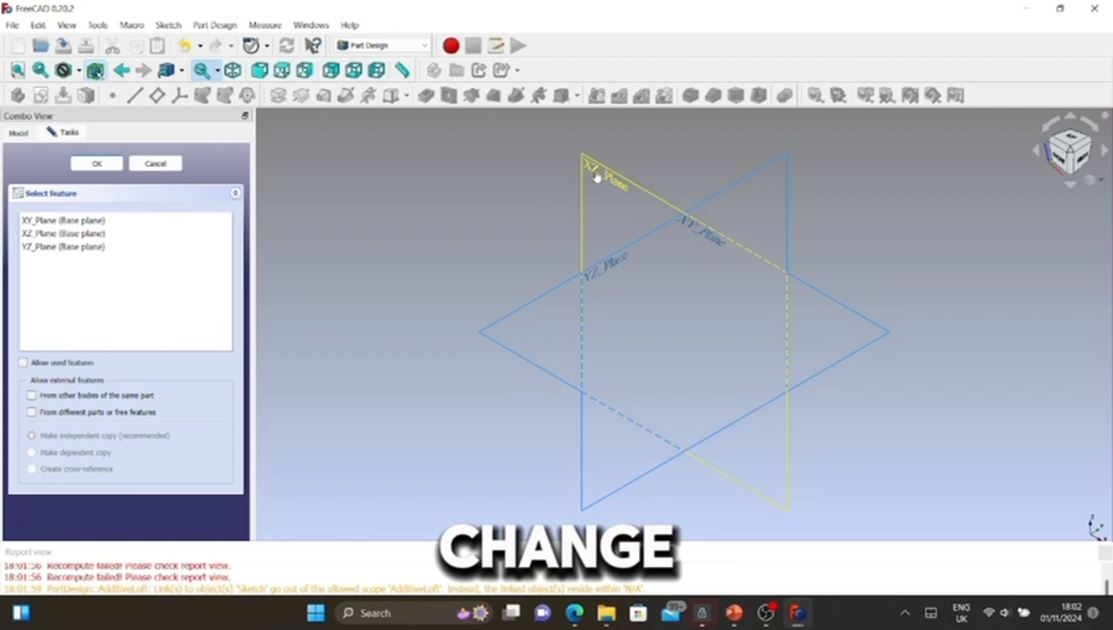
pyautogui.click(95, 163)
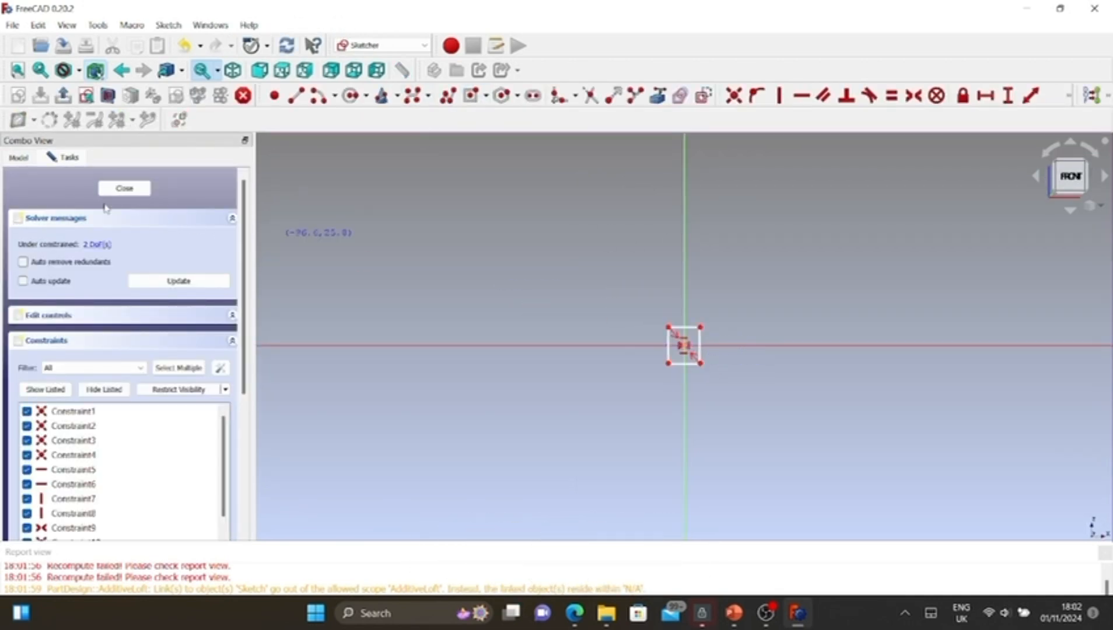
# Step: Finish the small square sketch, then finish the arc path sketch on the ground plane
pyautogui.click(123, 187)
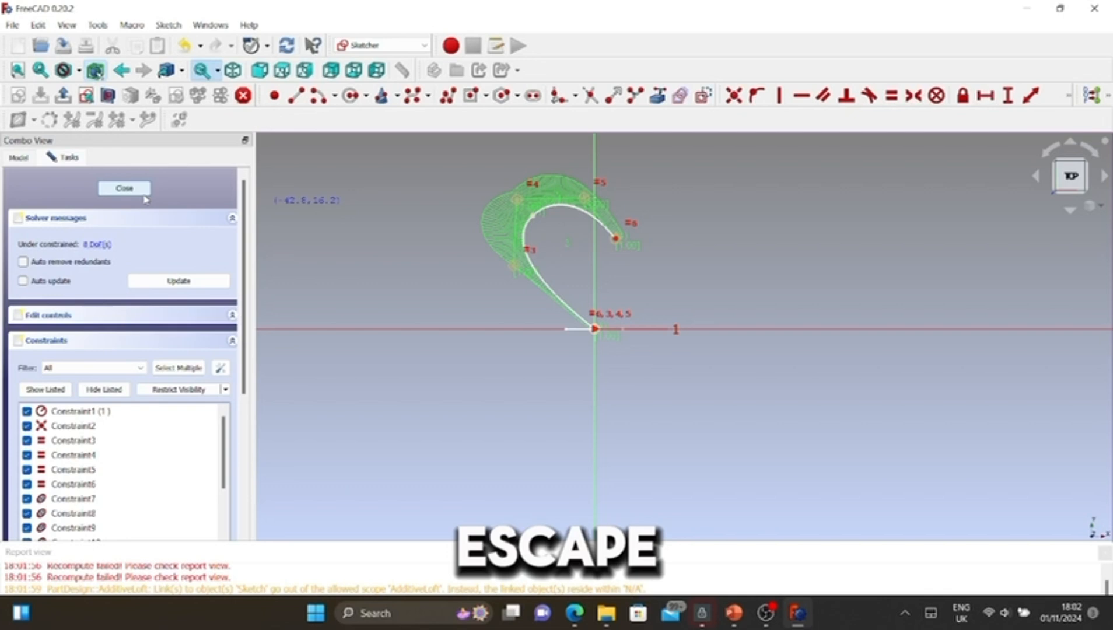
pyautogui.click(123, 188)
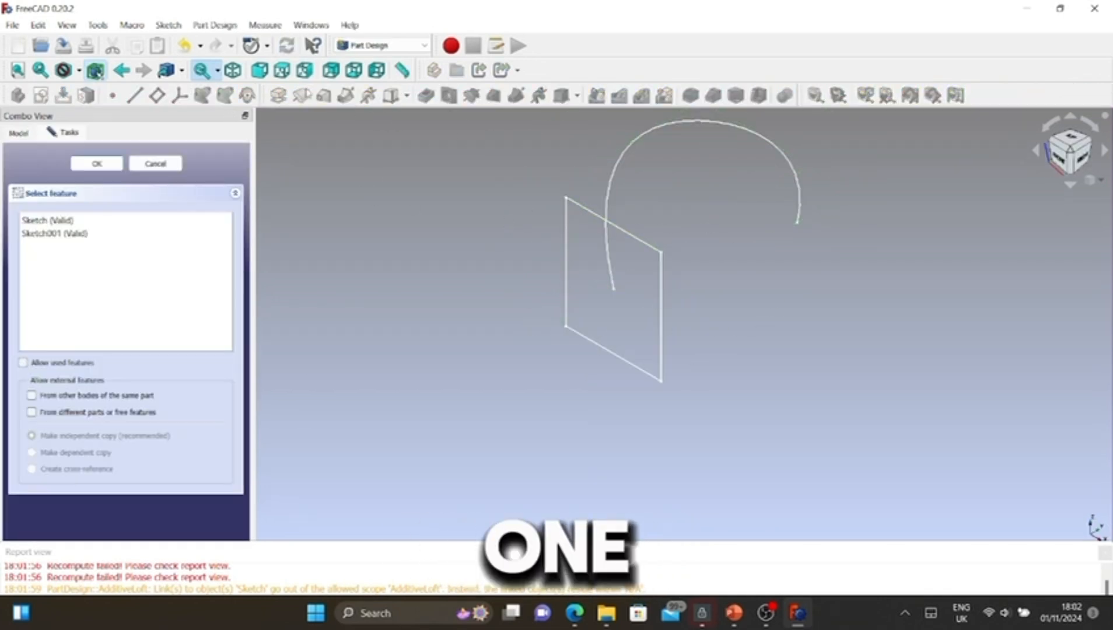
# Step: Sweep the square sketch along the arc as an additive pipe, forming the arched solid
pyautogui.click(47, 221)
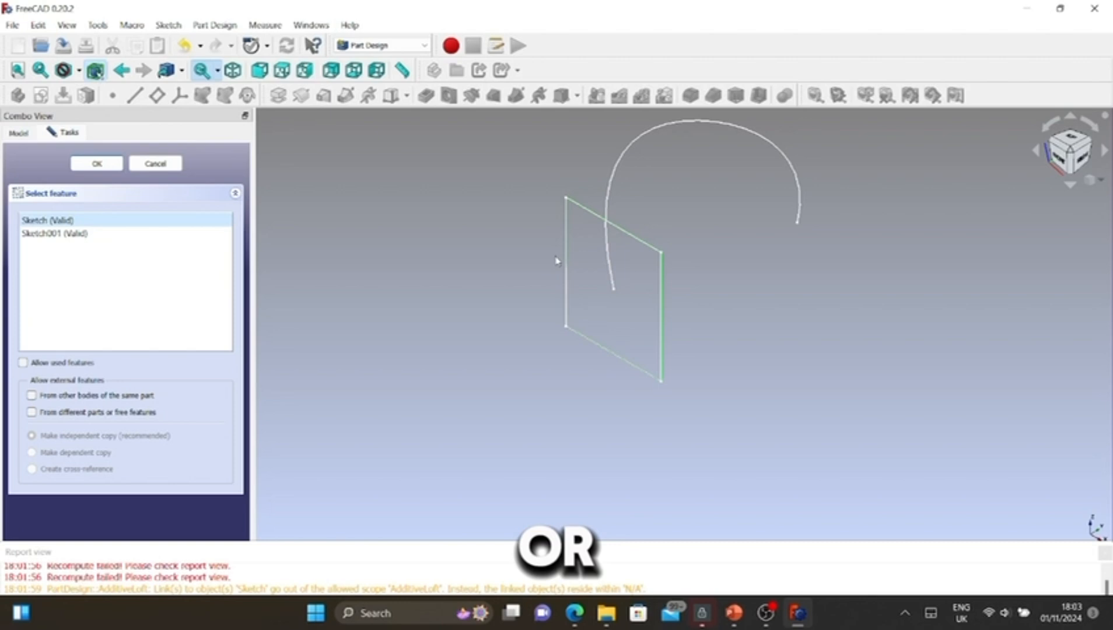
pyautogui.click(95, 163)
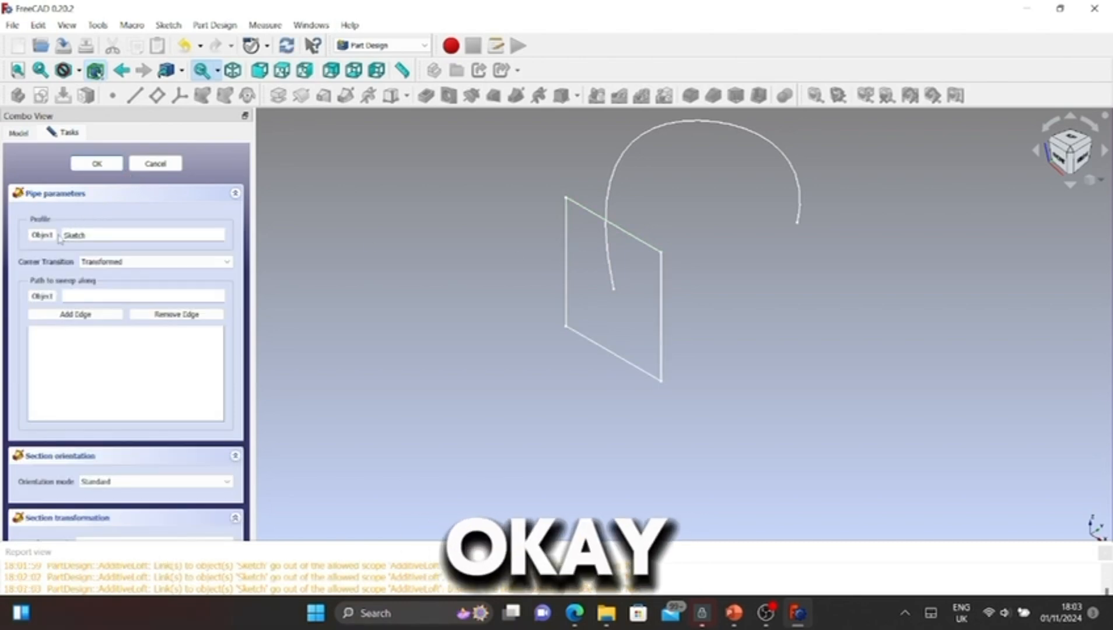
pyautogui.click(42, 297)
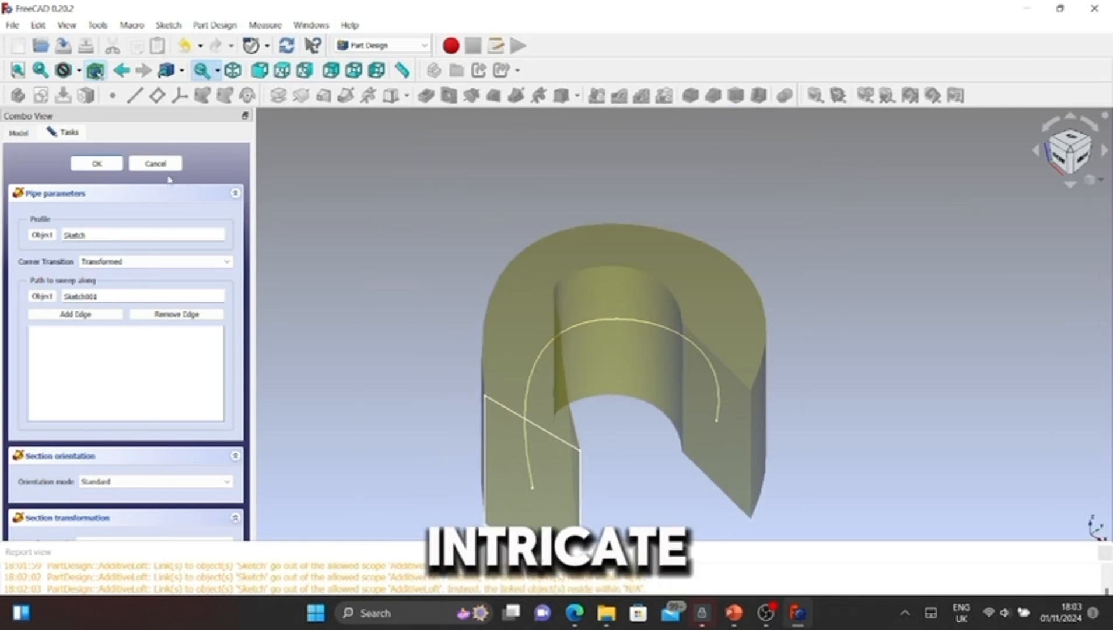
pyautogui.click(96, 163)
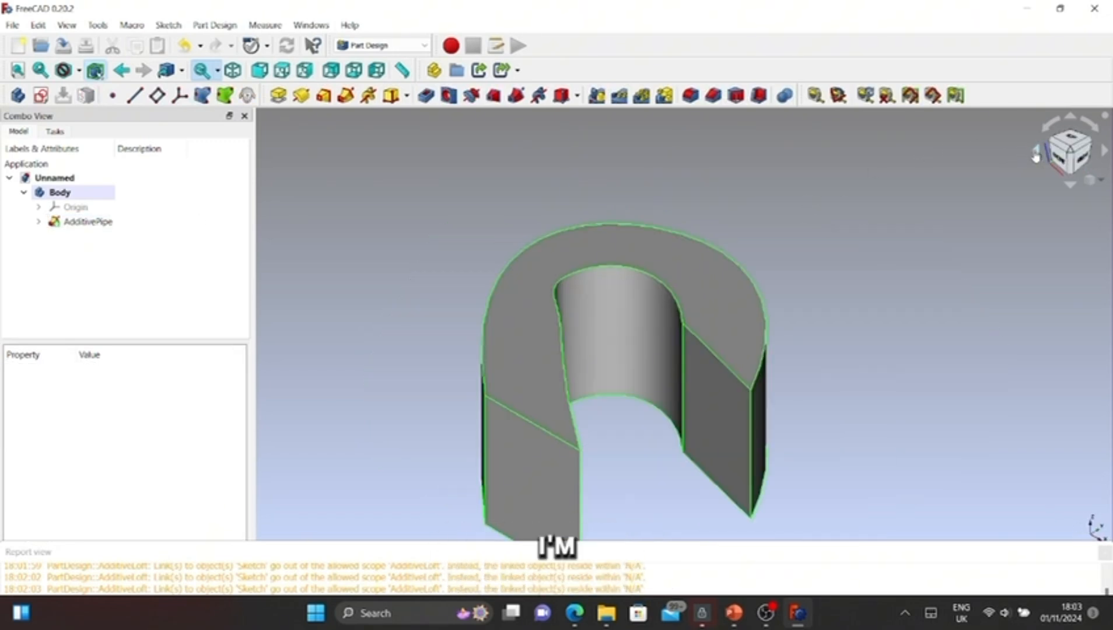
# Step: Sketch a centred square on the XZ plane and pad it into a cube
pyautogui.click(87, 222)
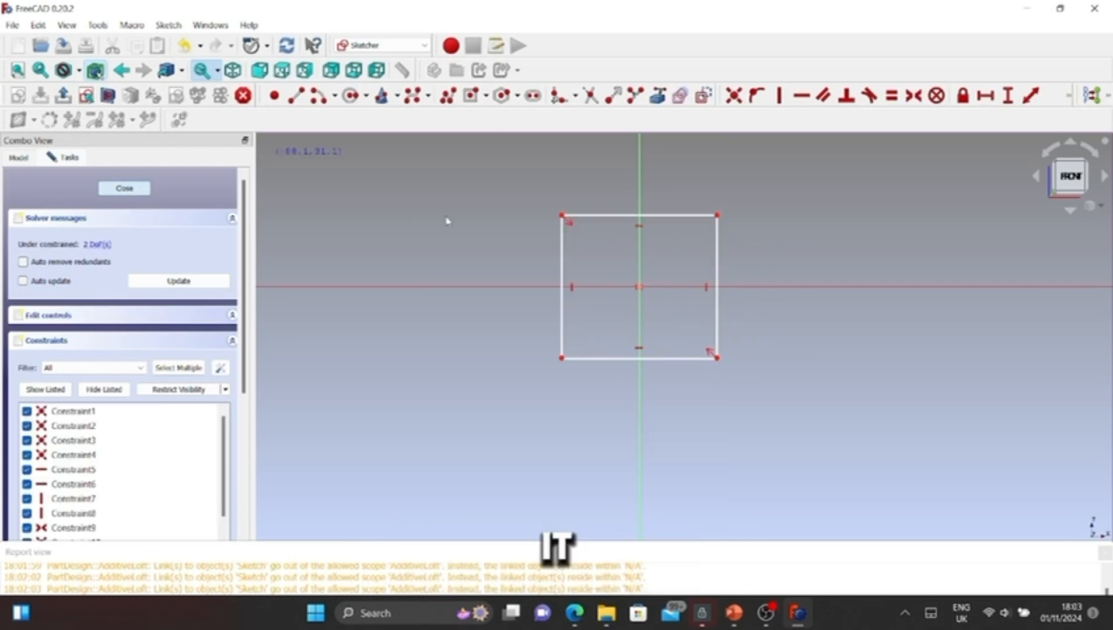
pyautogui.click(123, 188)
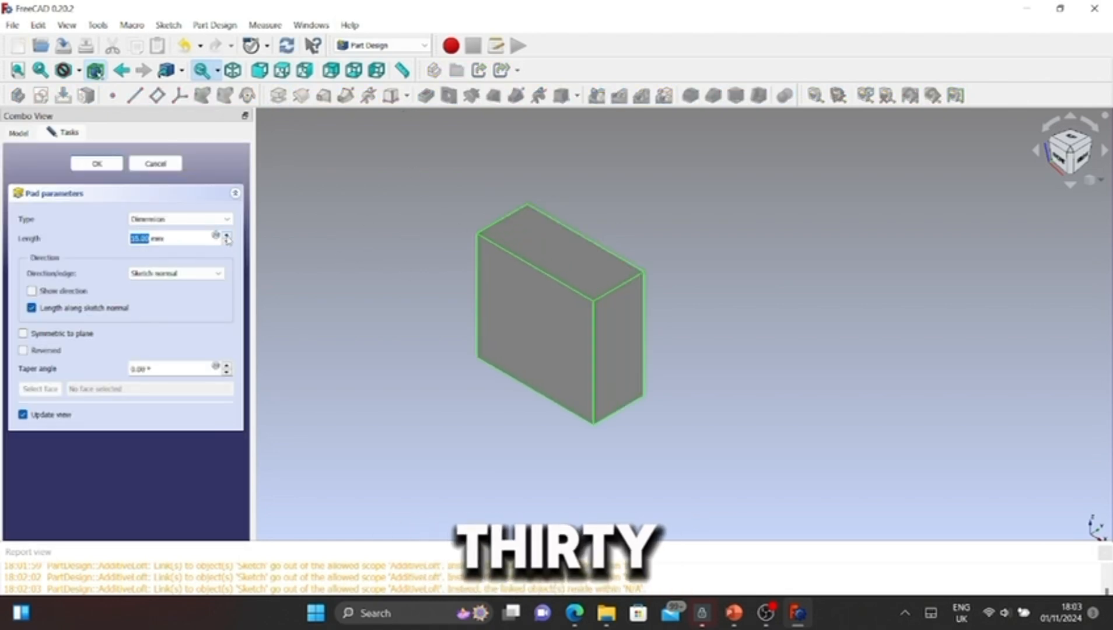
pyautogui.click(227, 234)
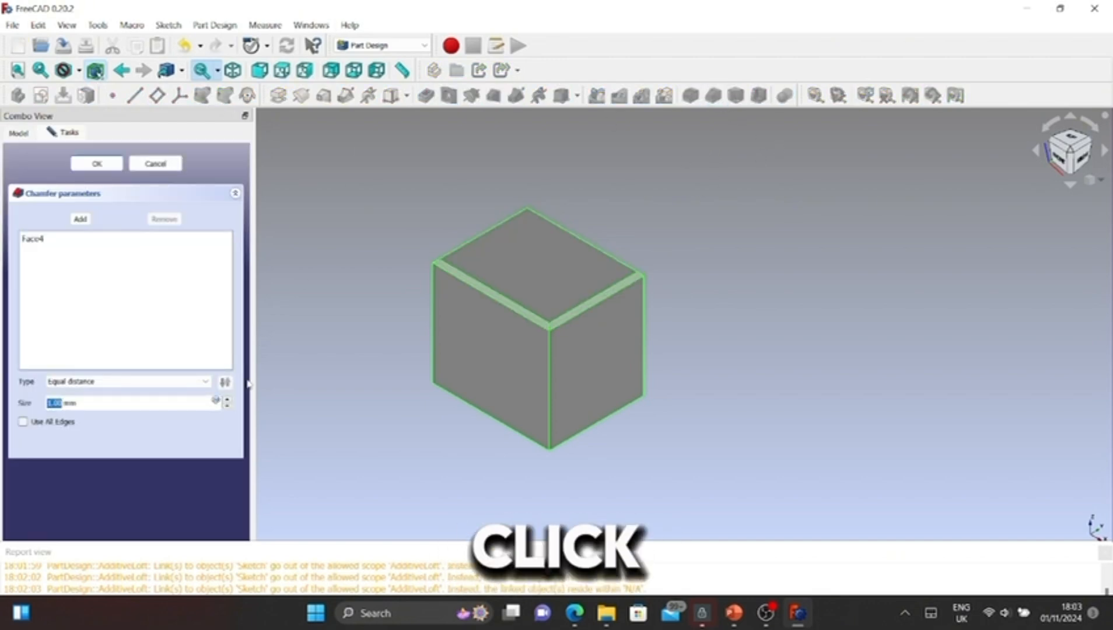
pyautogui.click(229, 399)
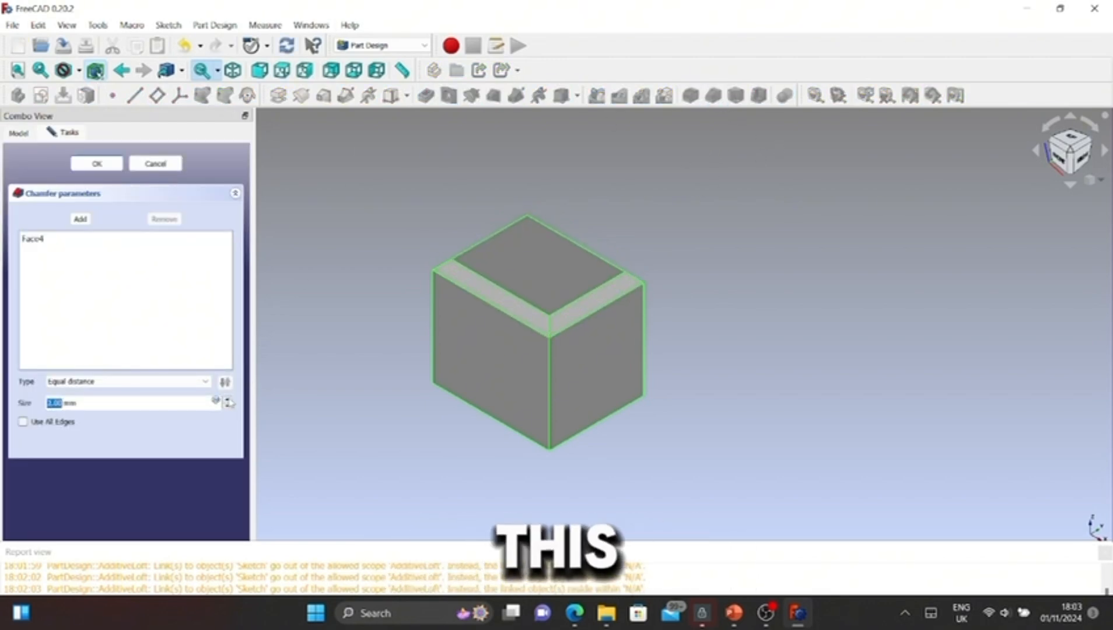
pyautogui.write('12.00')
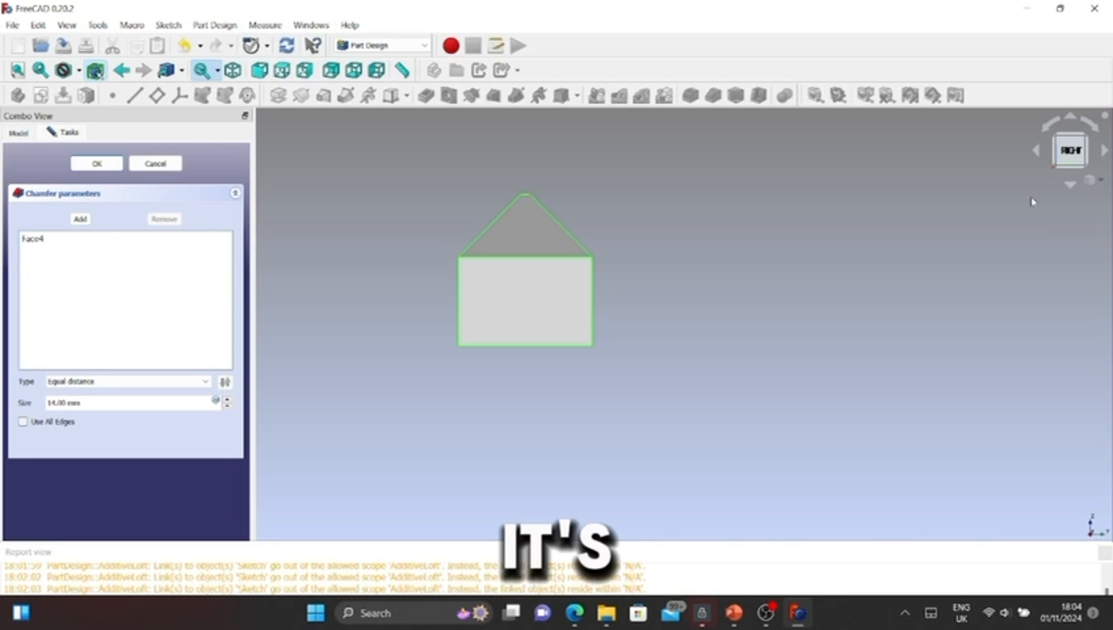
pyautogui.moveTo(578, 238)
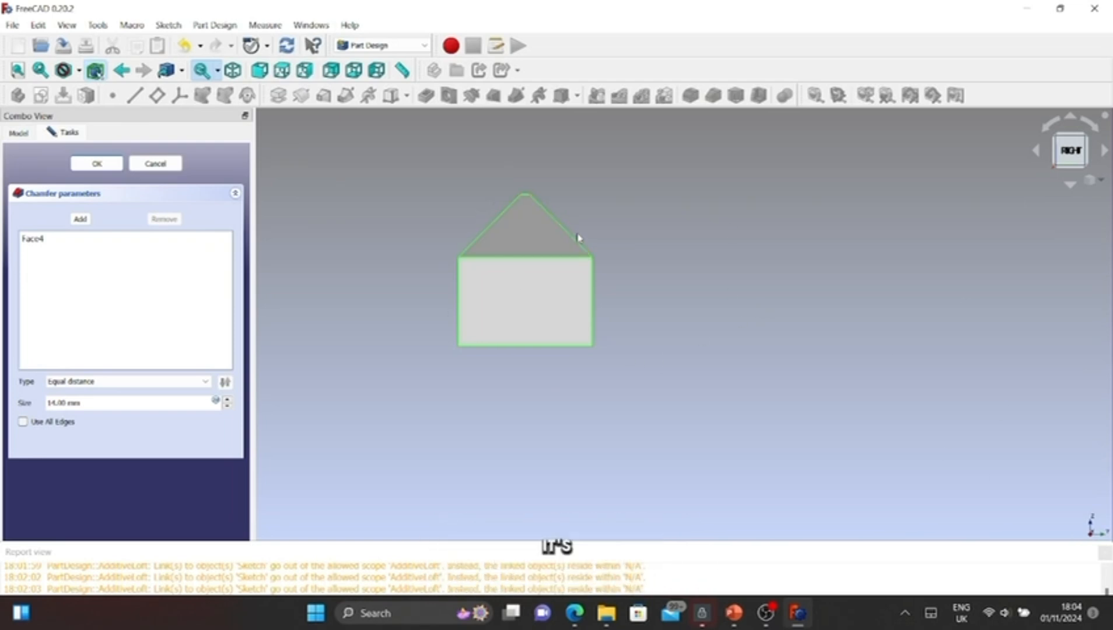
pyautogui.click(154, 163)
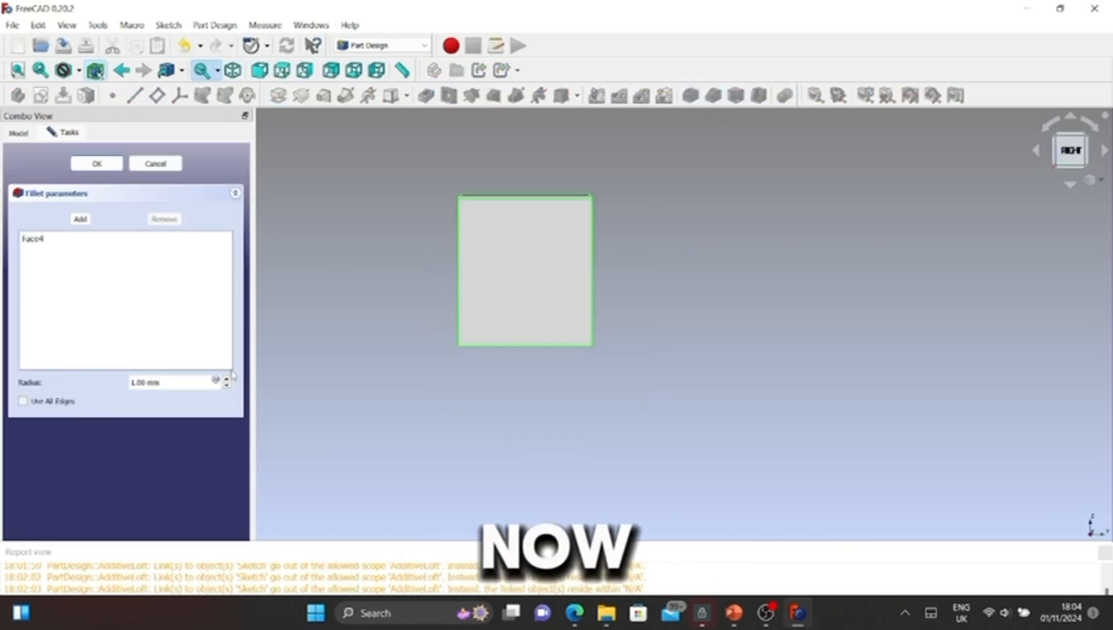
pyautogui.click(225, 380)
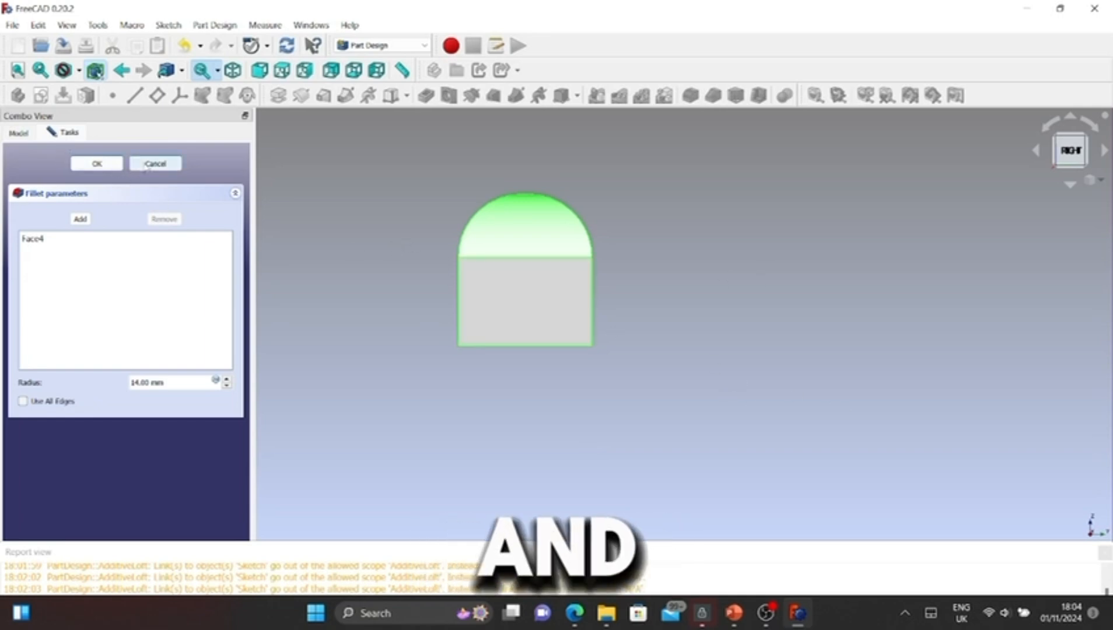
pyautogui.click(154, 163)
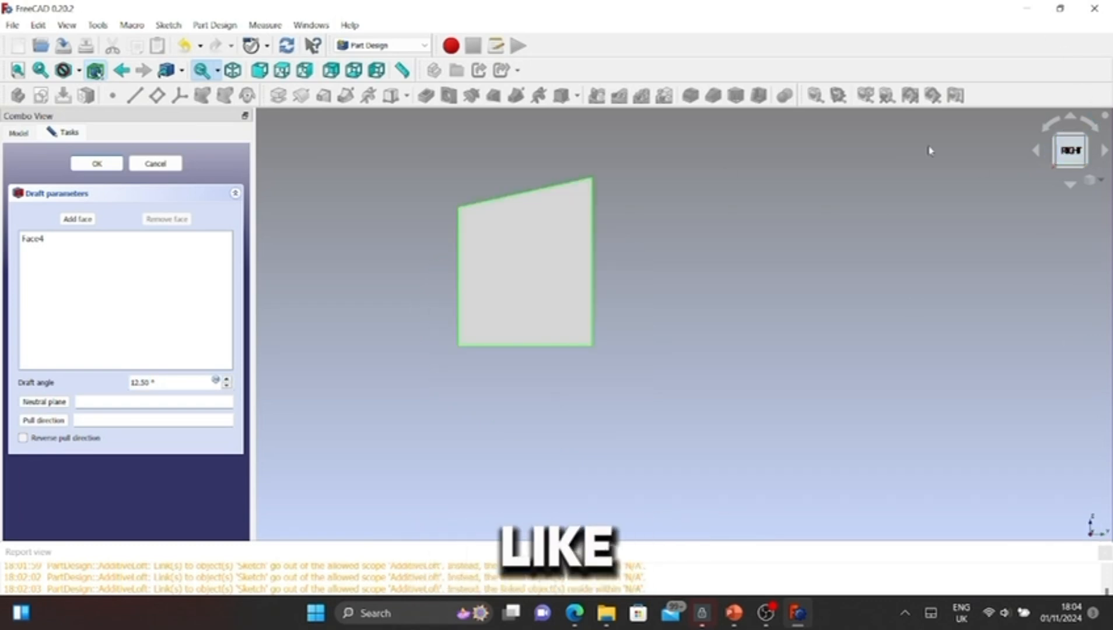
pyautogui.moveTo(631, 181)
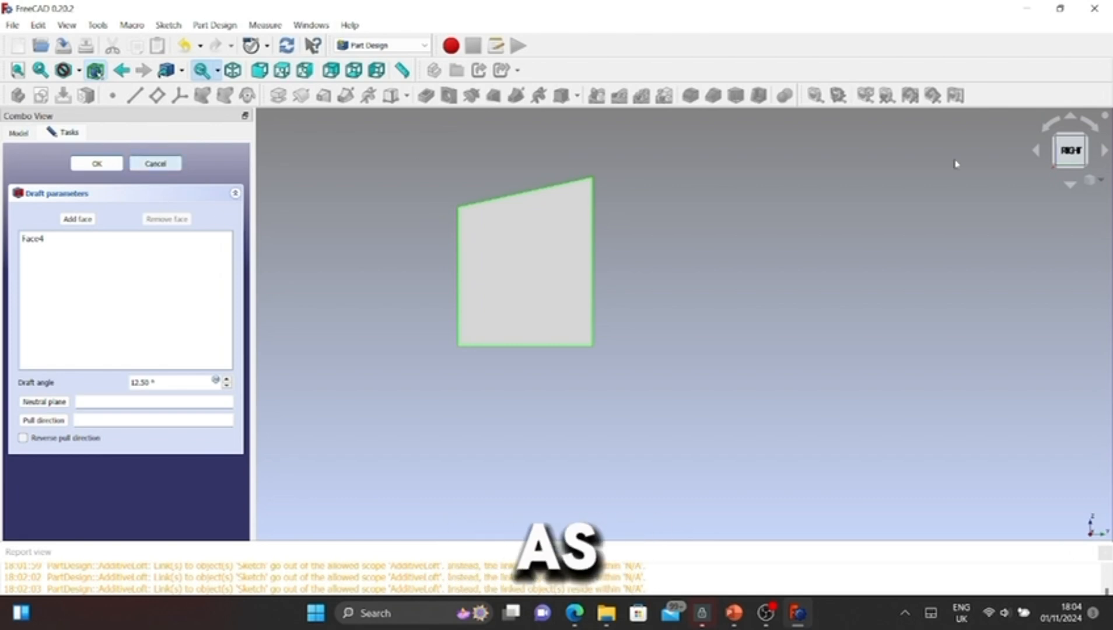
pyautogui.click(155, 163)
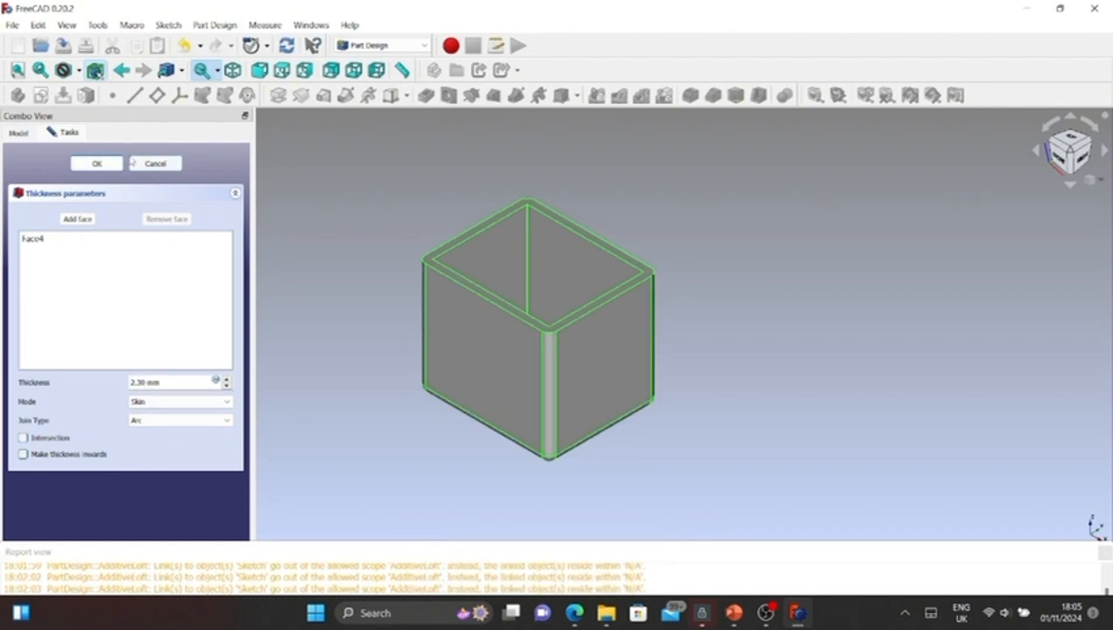
# Step: Confirm the 2.30 mm thickness shell, leaving the cube as an open-topped hollow box
pyautogui.click(95, 163)
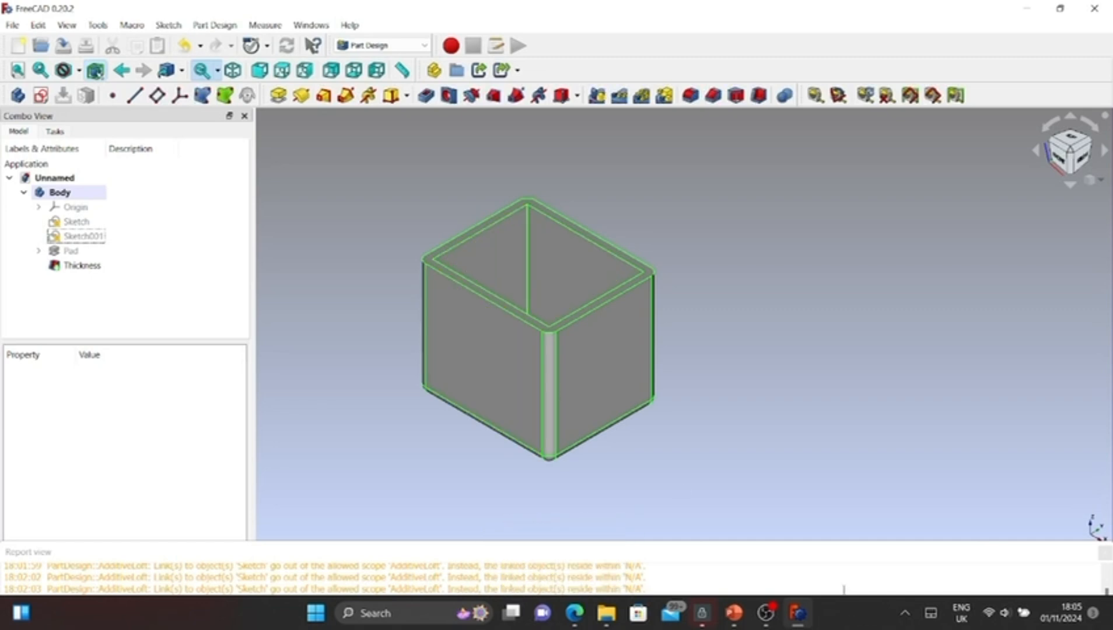